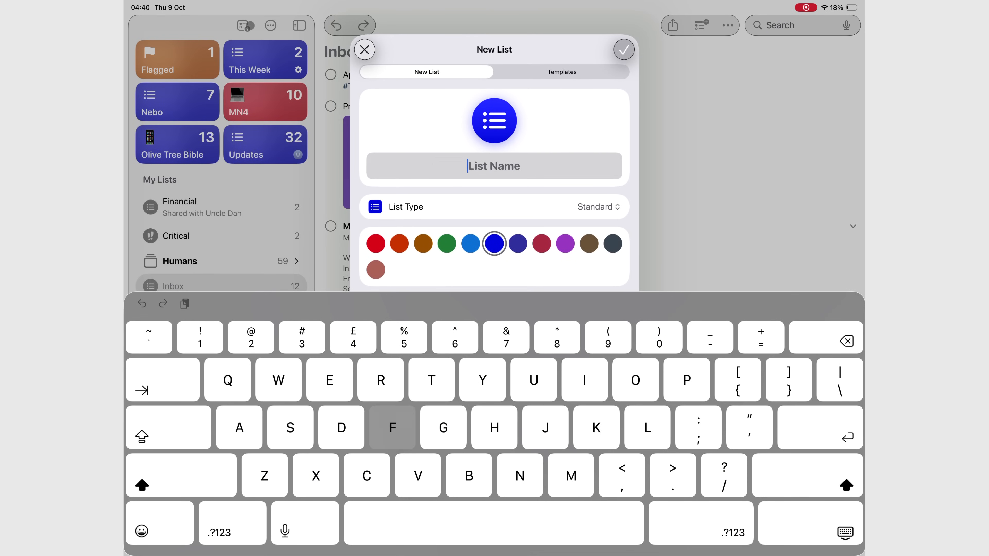
# Name the new list 'Fast List' and confirm its creation
pyautogui.write('Fast List')
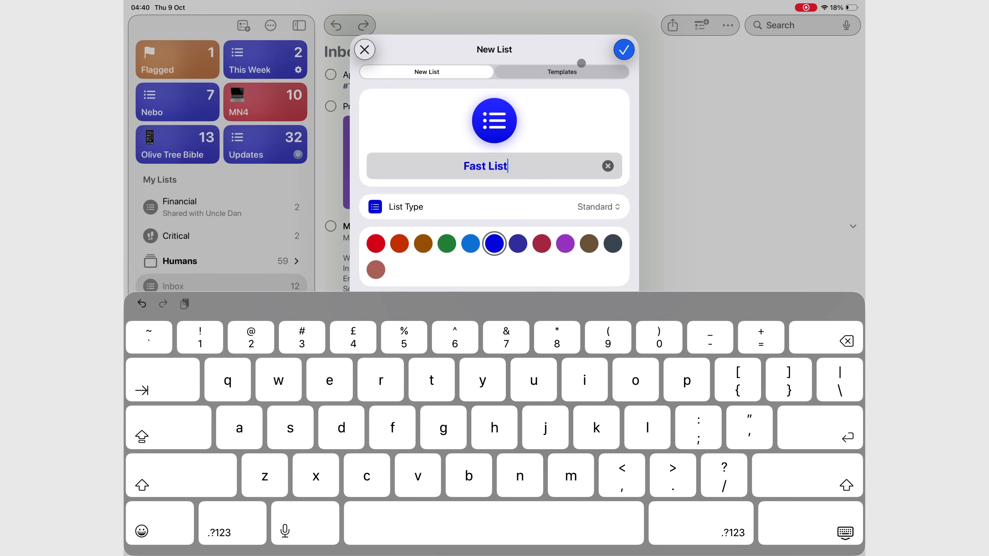
pyautogui.click(624, 49)
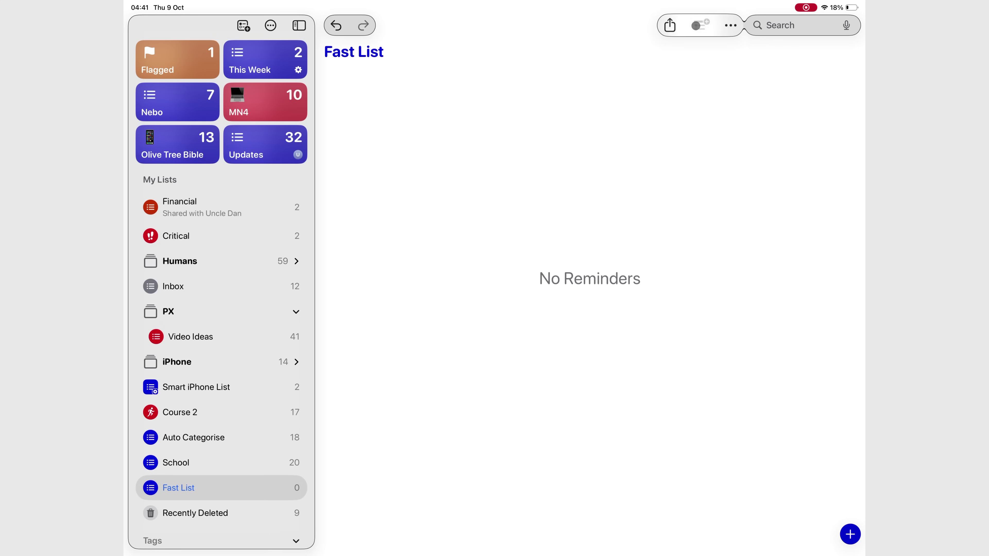
# Add Section 1, Section 2 and Section 3, then start a blank reminder under Section 1
pyautogui.write('Section')
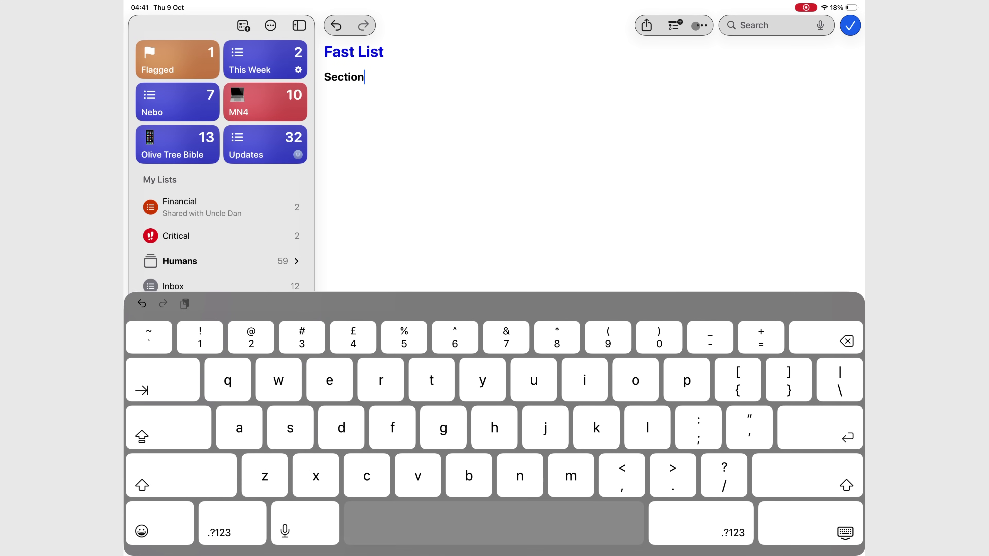
pyautogui.write('1')
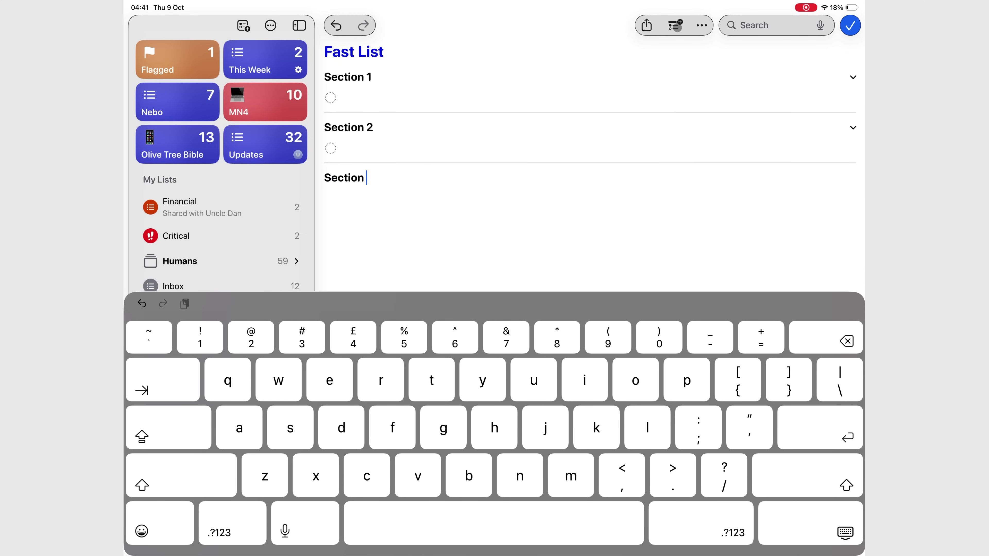
pyautogui.write('3')
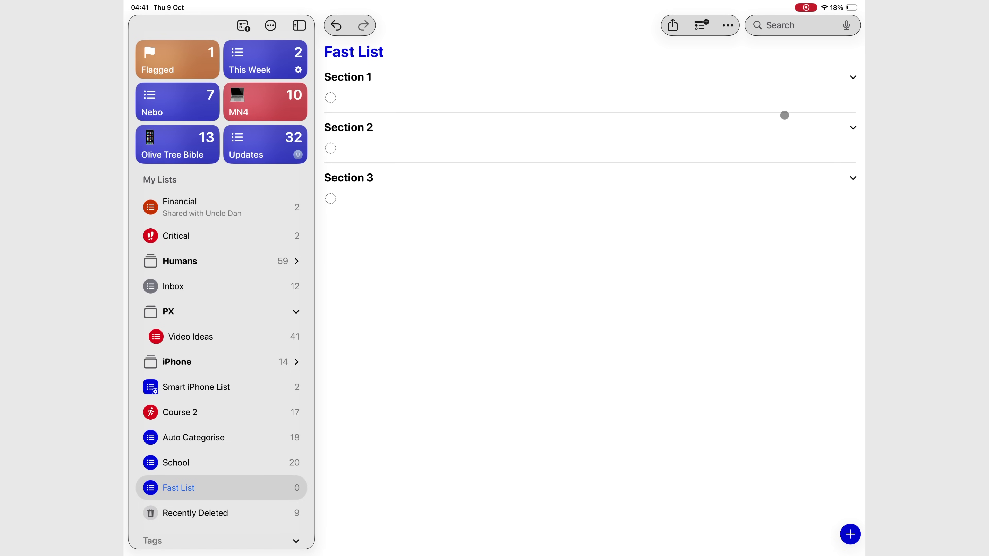
pyautogui.click(329, 98)
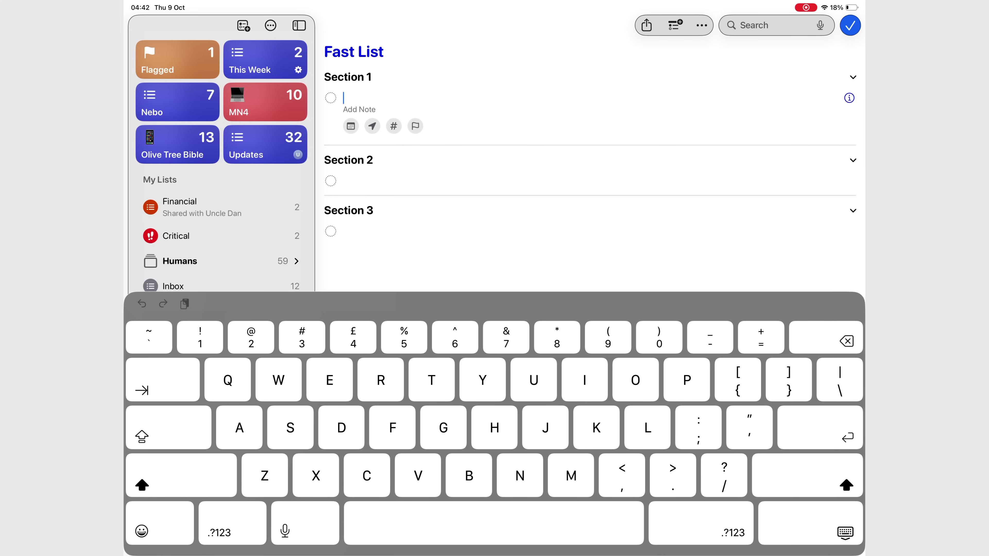
# Title the reminder 'New task' with note 'Adding new notes' and bold 'good bold notes'
pyautogui.write('New task')
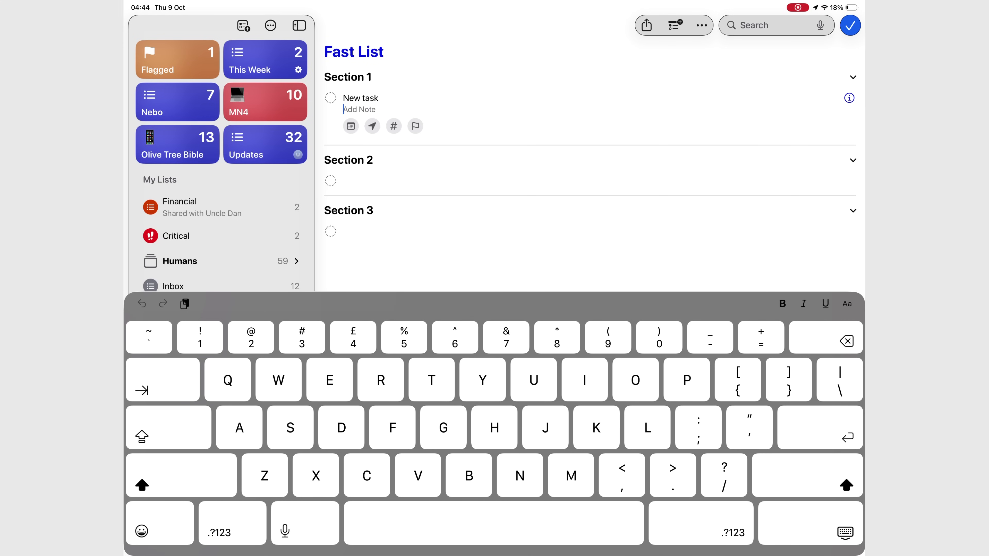
pyautogui.write('Adding')
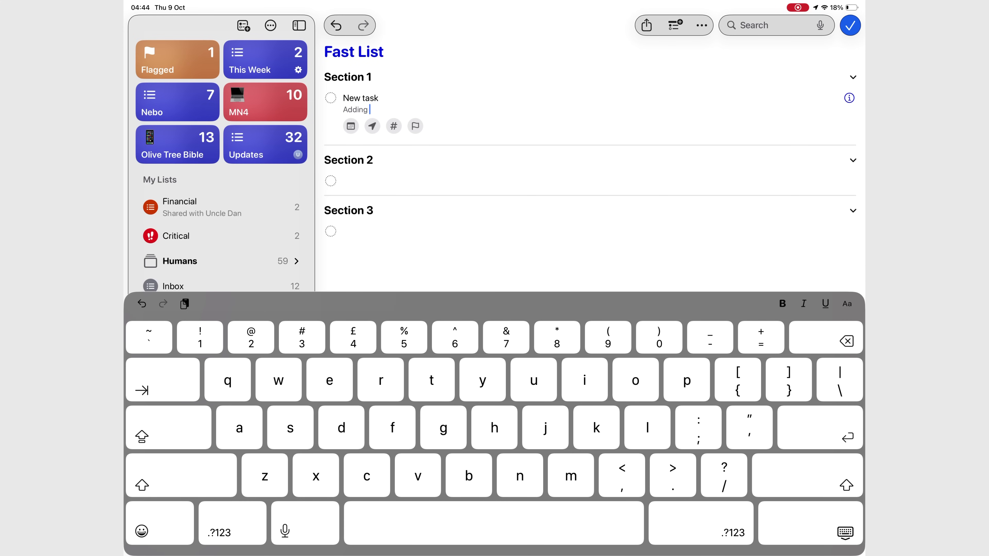
pyautogui.write('new notes')
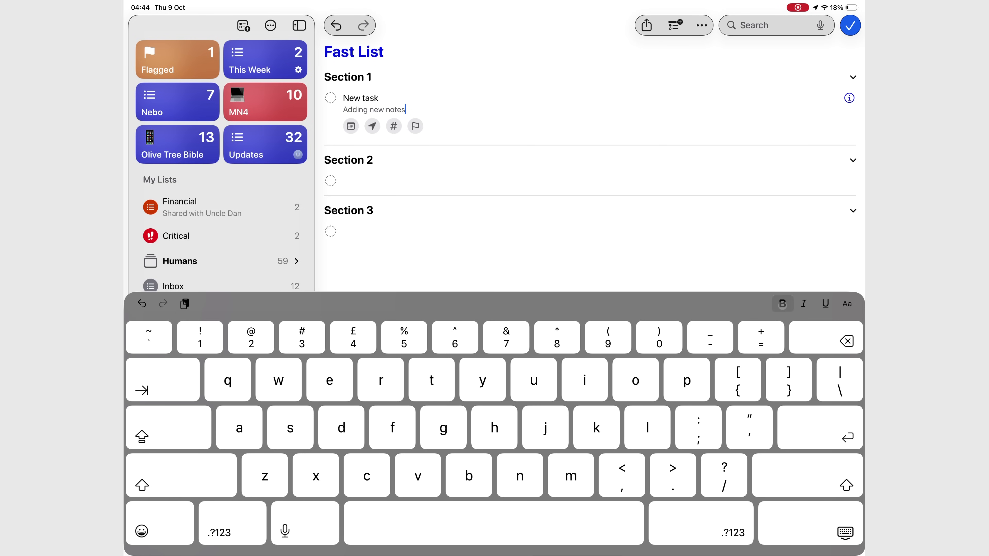
pyautogui.click(782, 304)
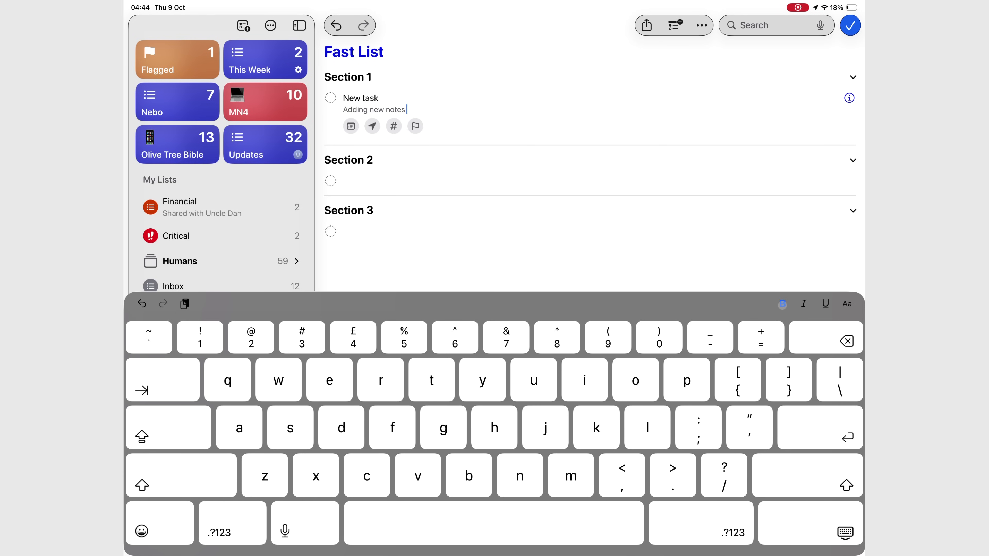
pyautogui.write('good bold notes...')
pyautogui.write('List item two')
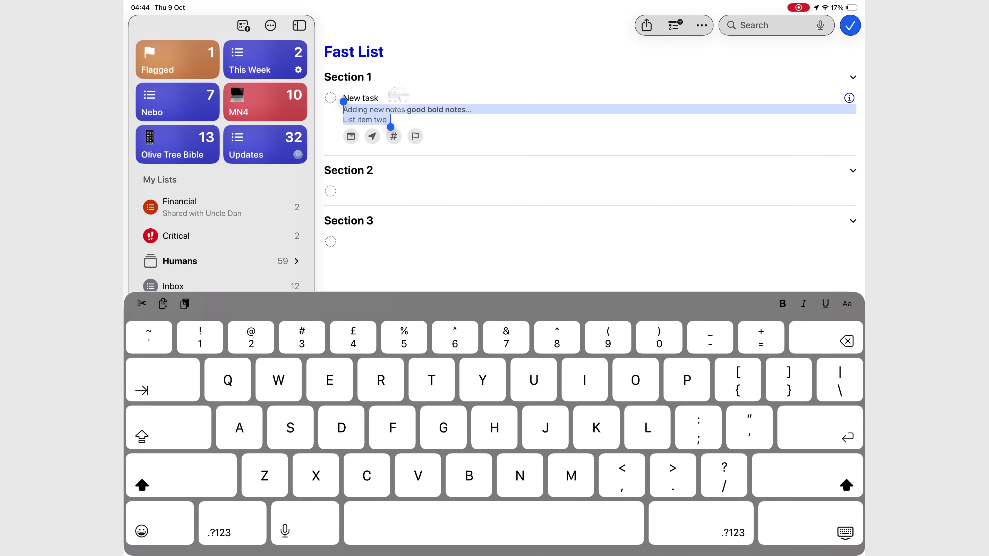
# Apply the bulleted list format to both note lines of New task
pyautogui.click(407, 110)
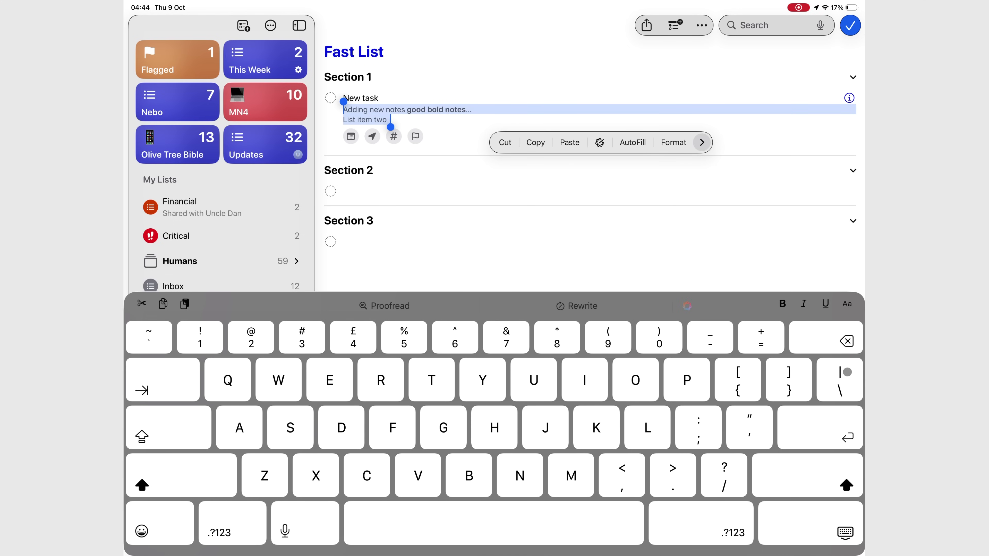
pyautogui.click(673, 142)
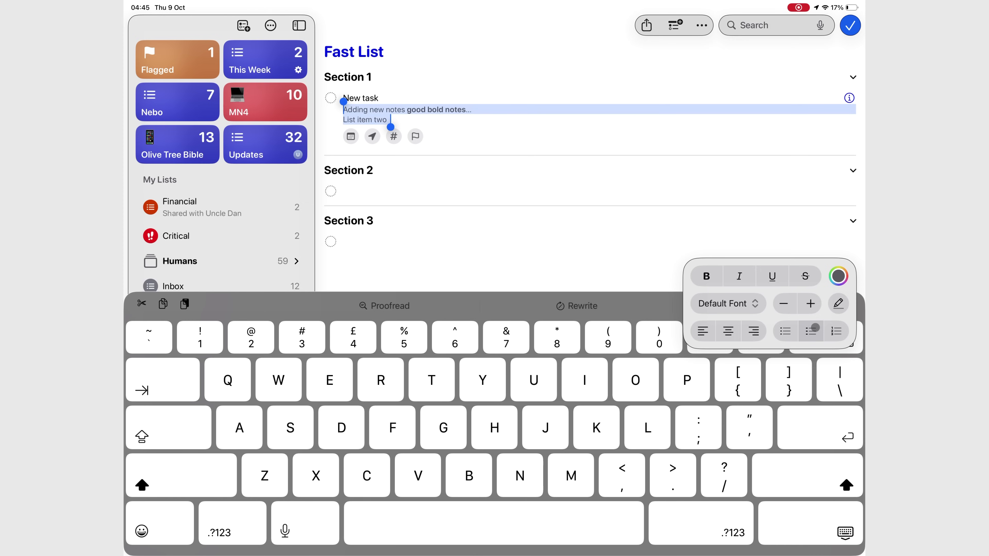
pyautogui.click(812, 331)
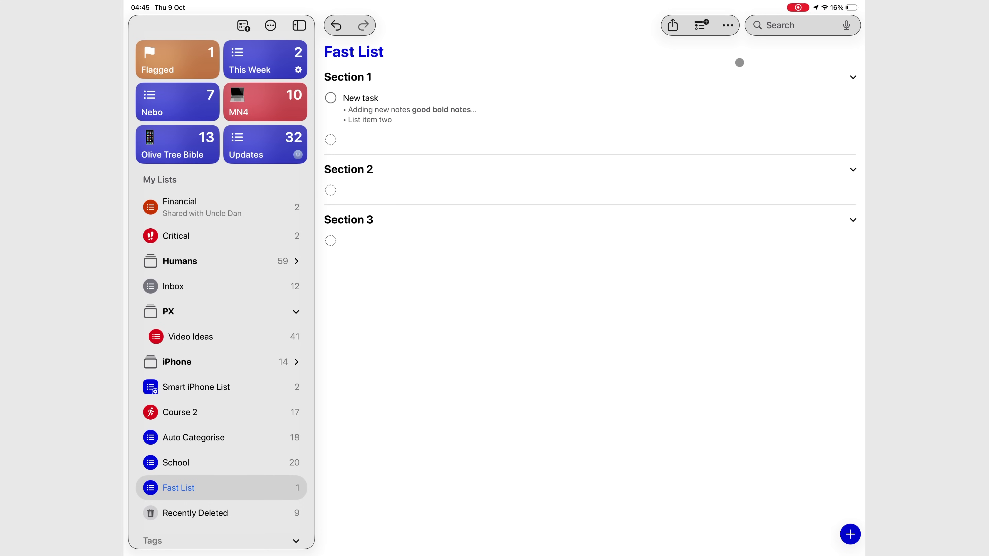
# Search for 'Th' and browse matches grouped under Course 2, Inbox, MN4 and Video Ideas
pyautogui.click(801, 26)
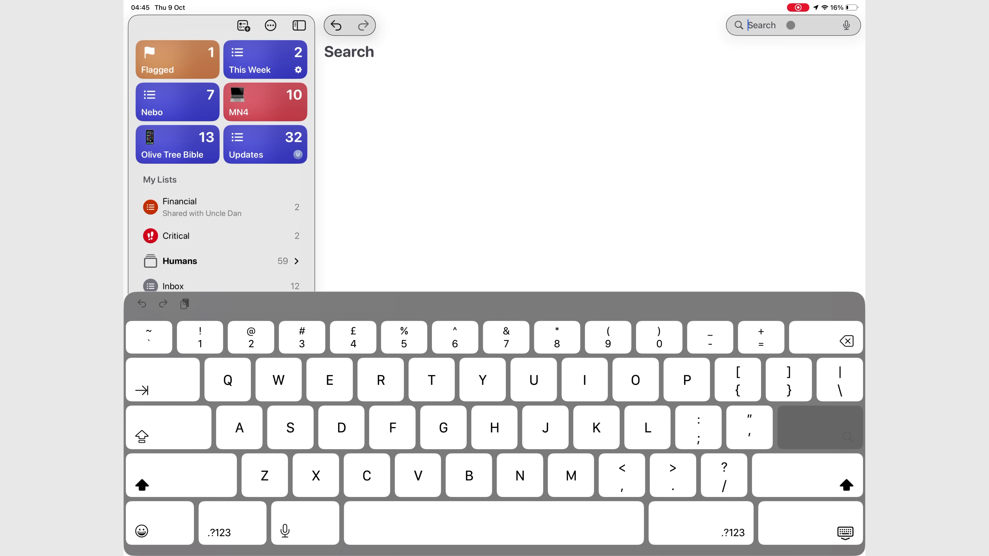
pyautogui.write('Th')
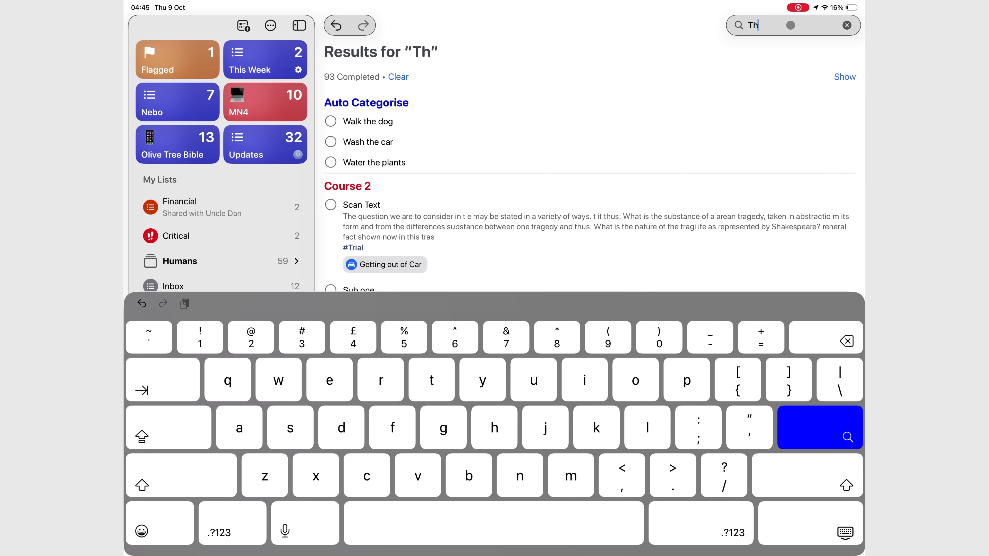
pyautogui.scroll(-3)
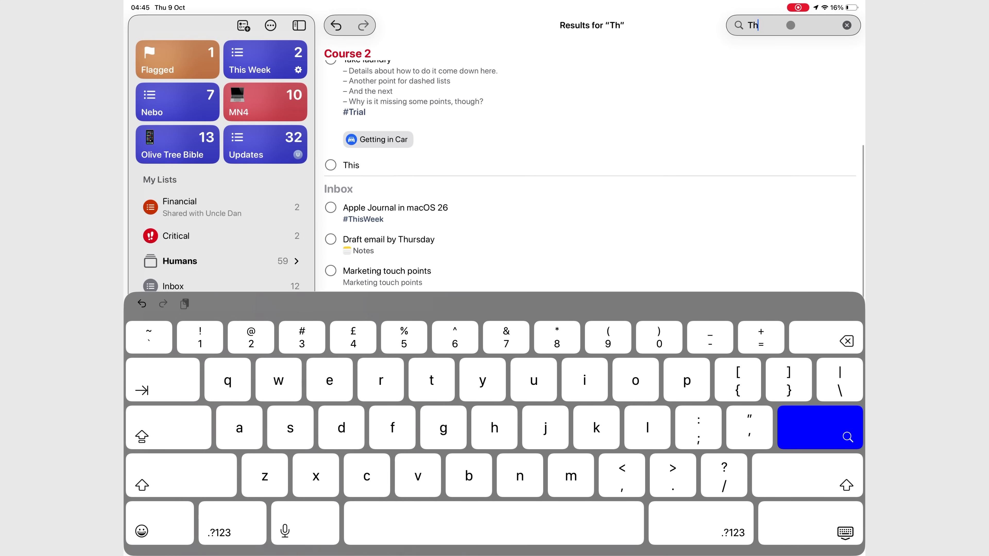
pyautogui.scroll(3)
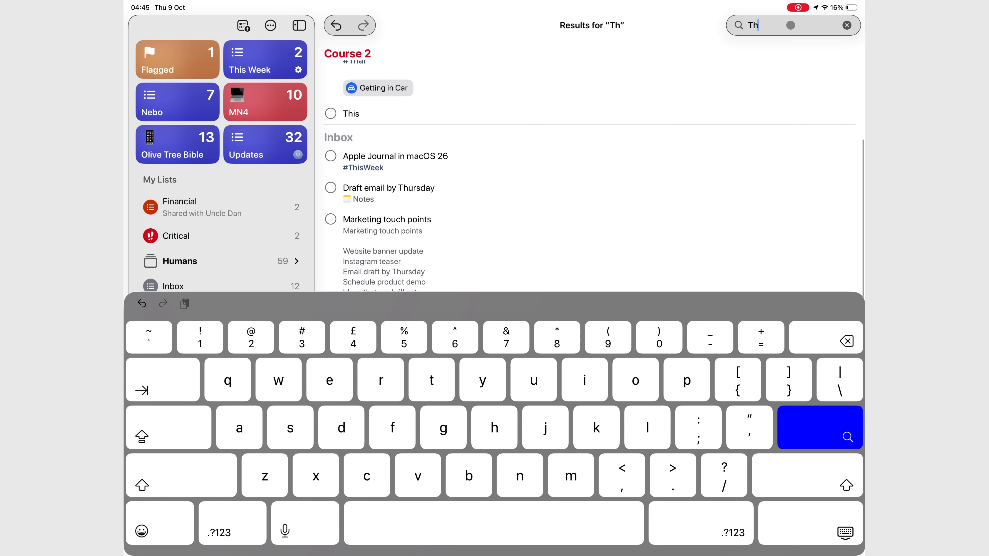
pyautogui.scroll(-3)
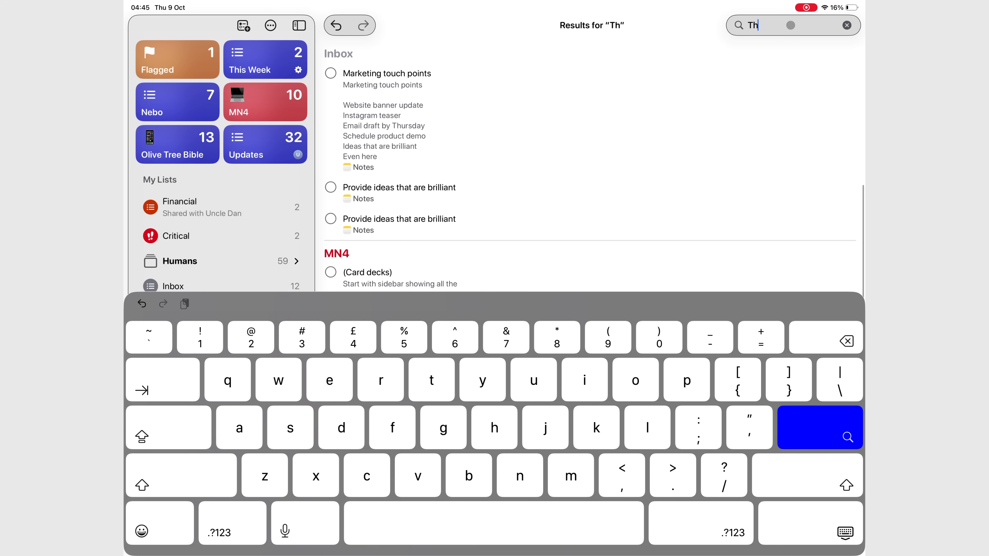
pyautogui.scroll(-3)
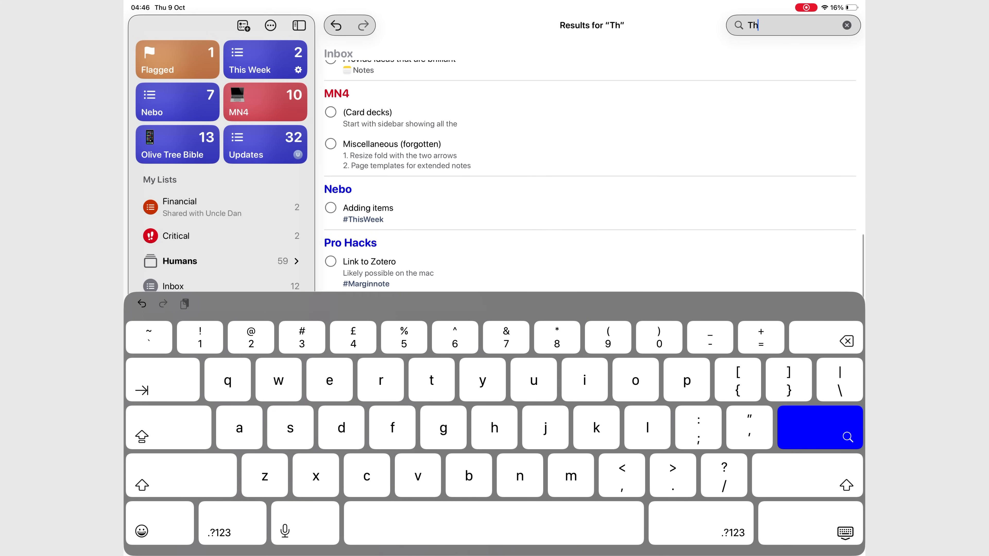
pyautogui.scroll(3)
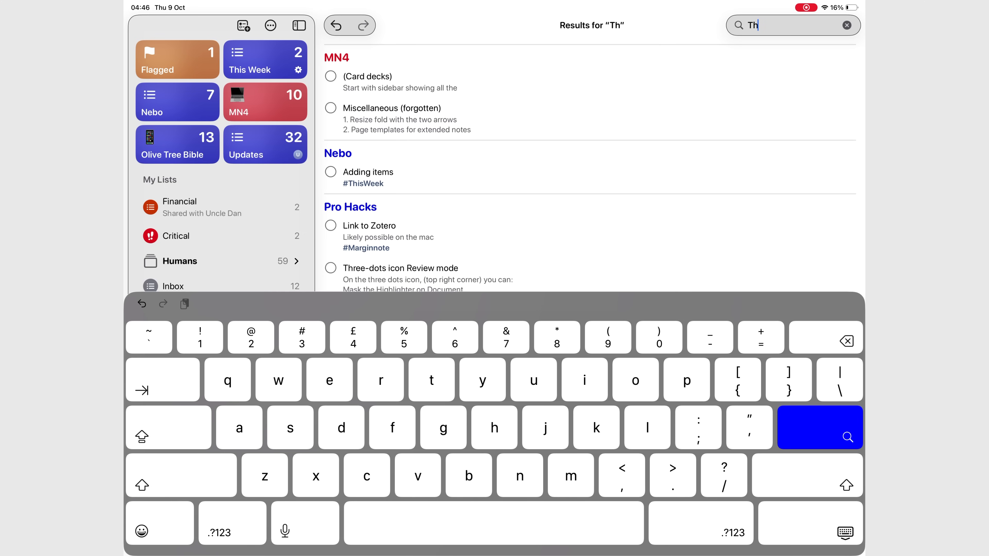
pyautogui.scroll(-3)
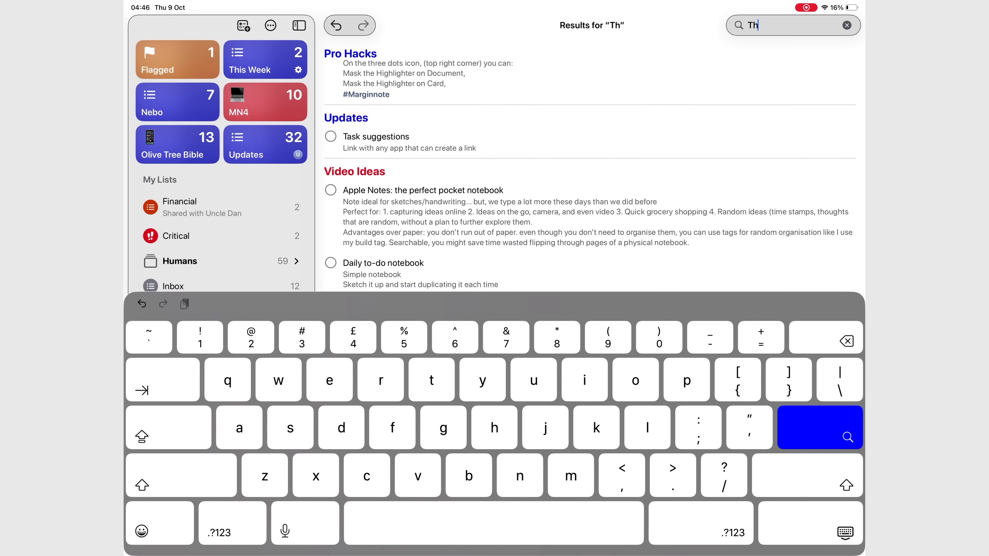
pyautogui.click(820, 427)
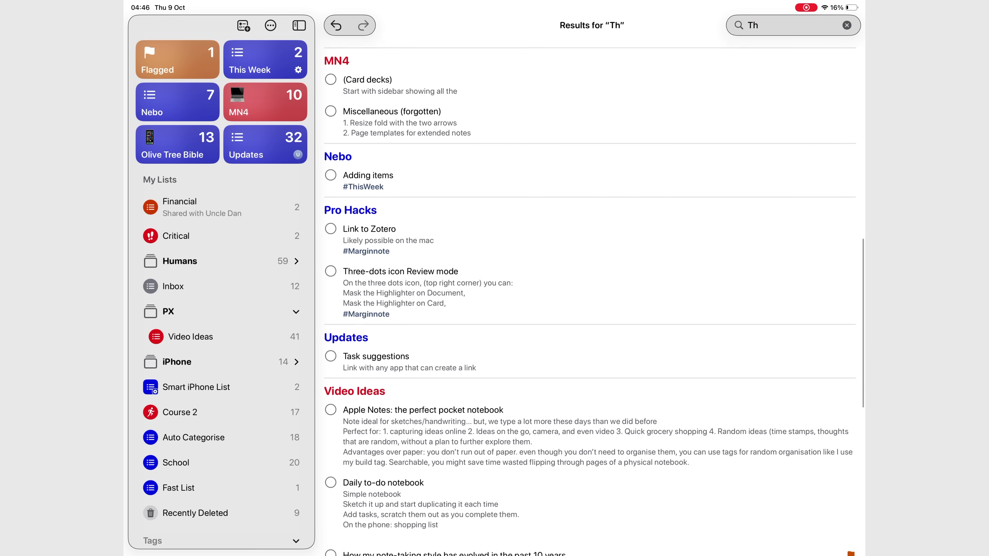
pyautogui.scroll(-3)
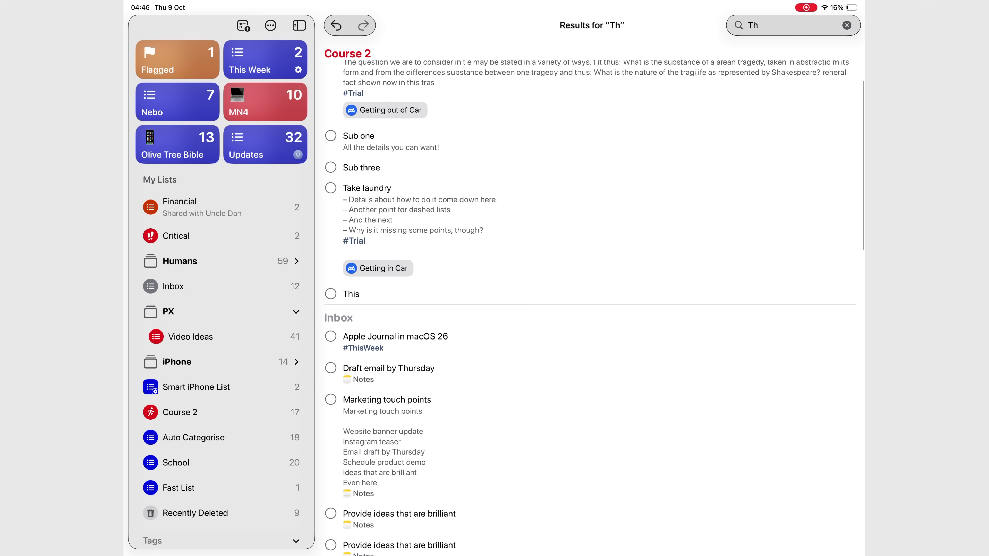